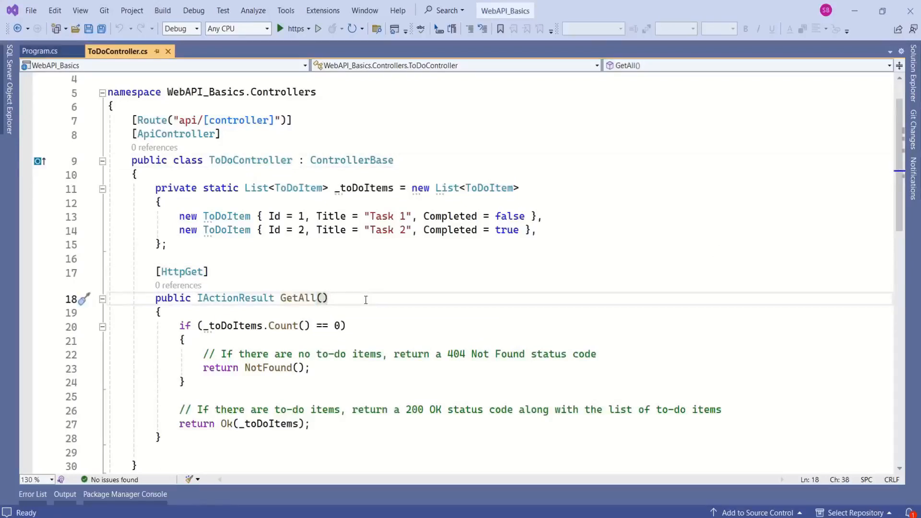
Step: Add a private MapToDoItemToDTO method copying Id, Title and IsComplete into a ToDoItemDTO
left_click(328, 298)
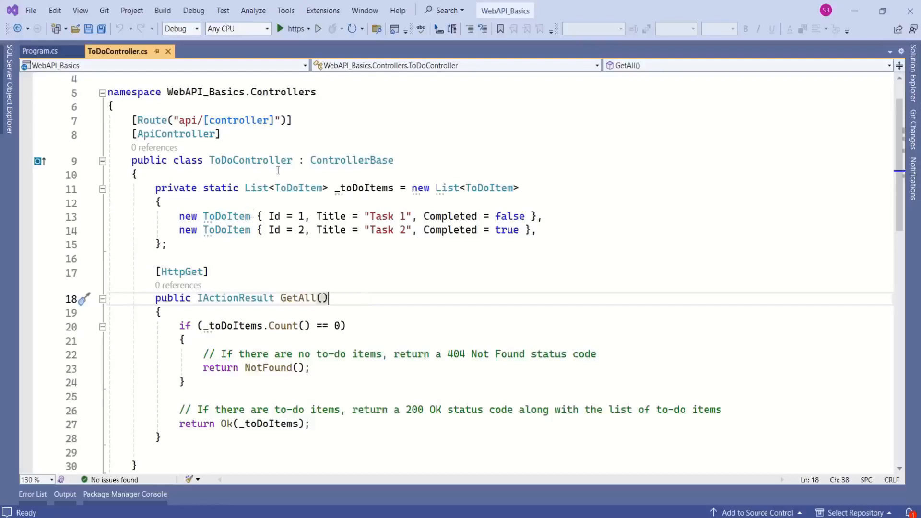
double_click(249, 161)
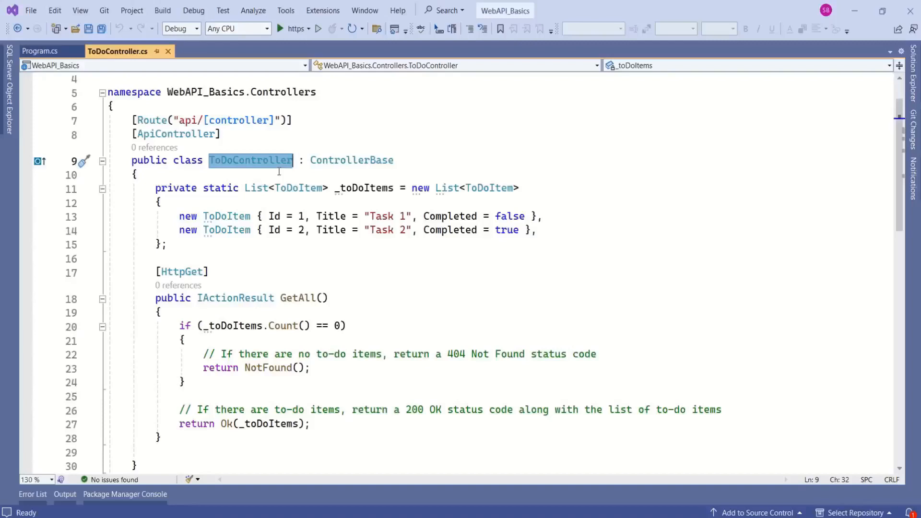
left_click(167, 245)
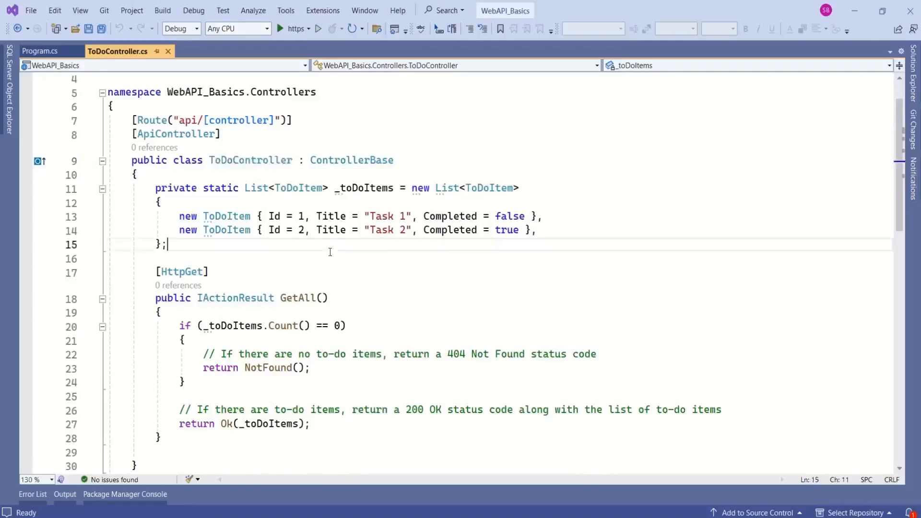
scroll("down", 3)
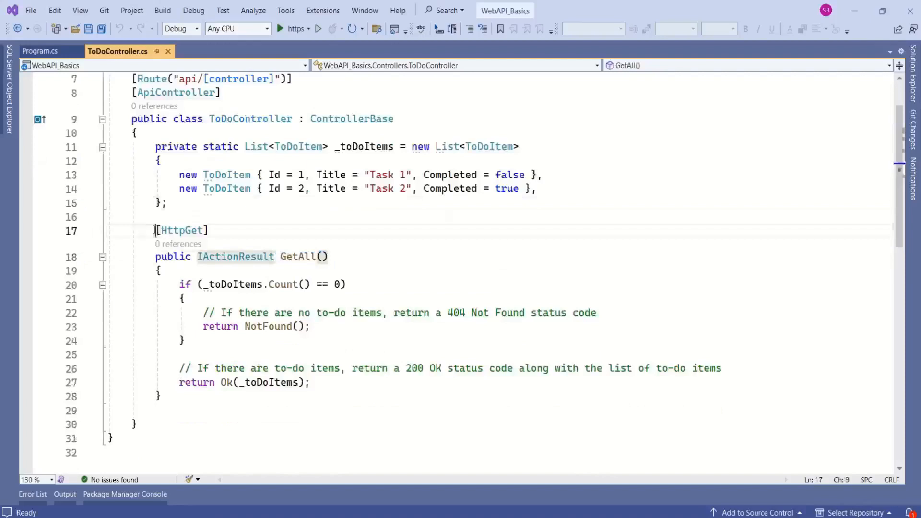
left_click(221, 230)
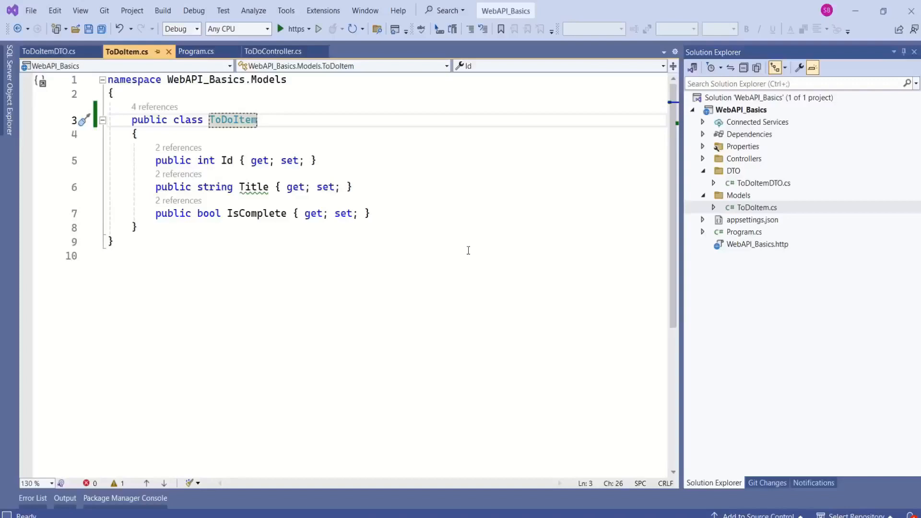
left_click(273, 50)
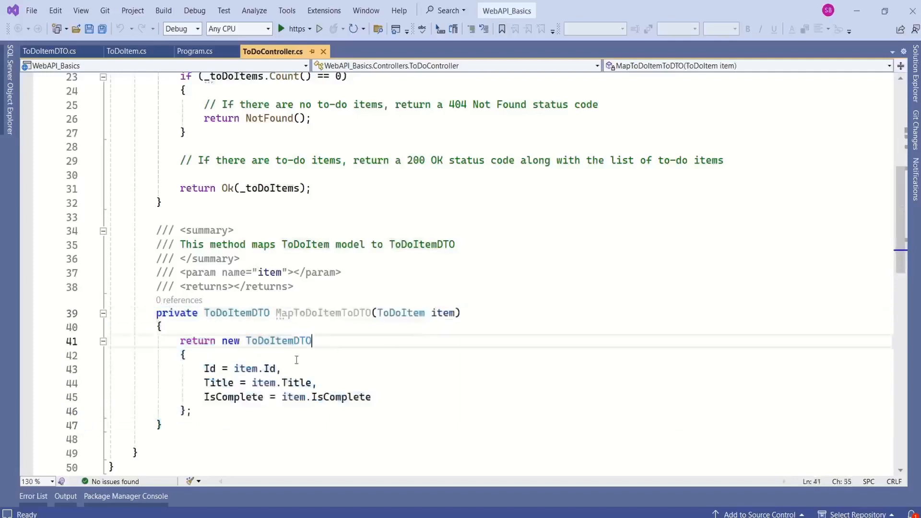
Step: Write var toDoItemDTOs = _toDoItems.Select(item => MapToDoItemToDTO(item)).ToList(); in GetAll
left_click_drag(187, 355, 372, 396)
type("//Map ToDoItem objects to ToDoItemDTO objects")
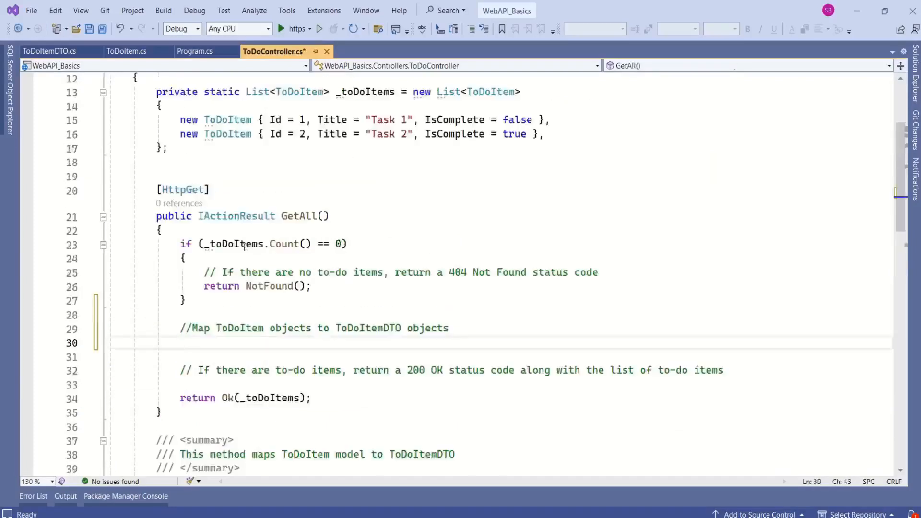
left_click(182, 342)
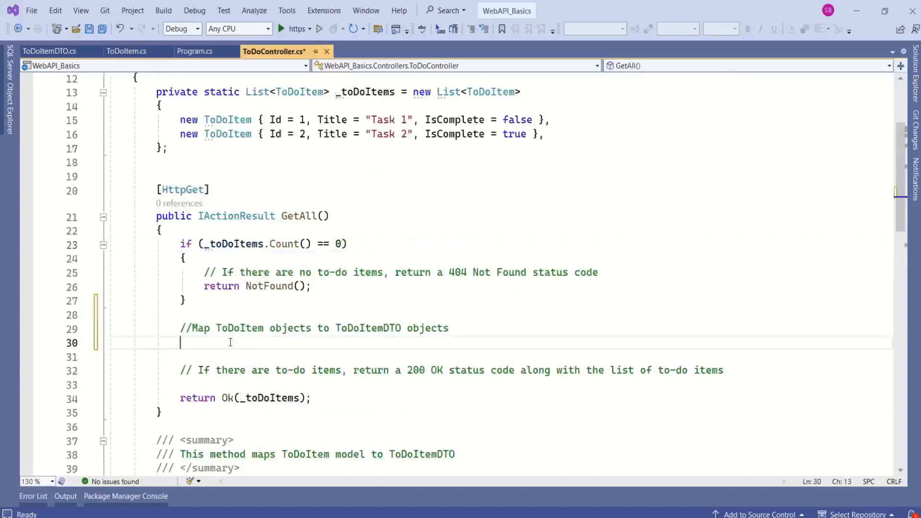
type("var toDoItemDTOs =")
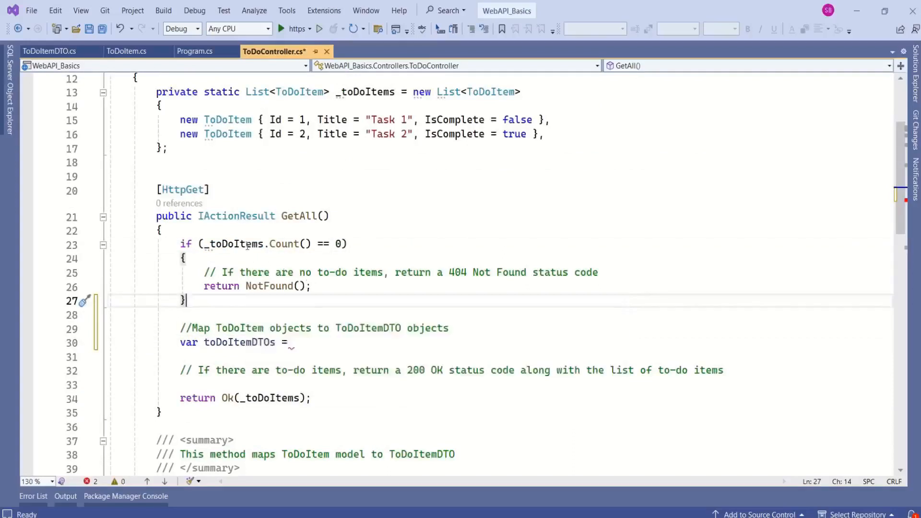
left_click(335, 328)
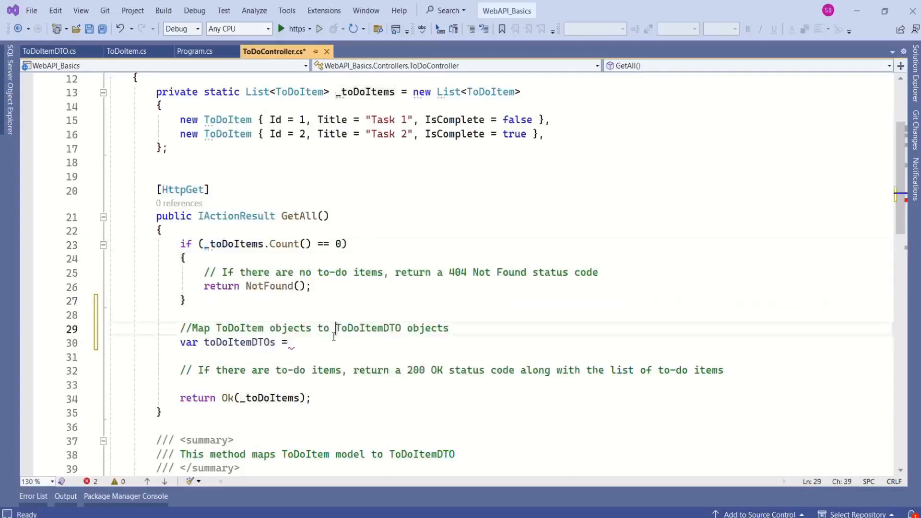
type("_toDoItems.ToArray();")
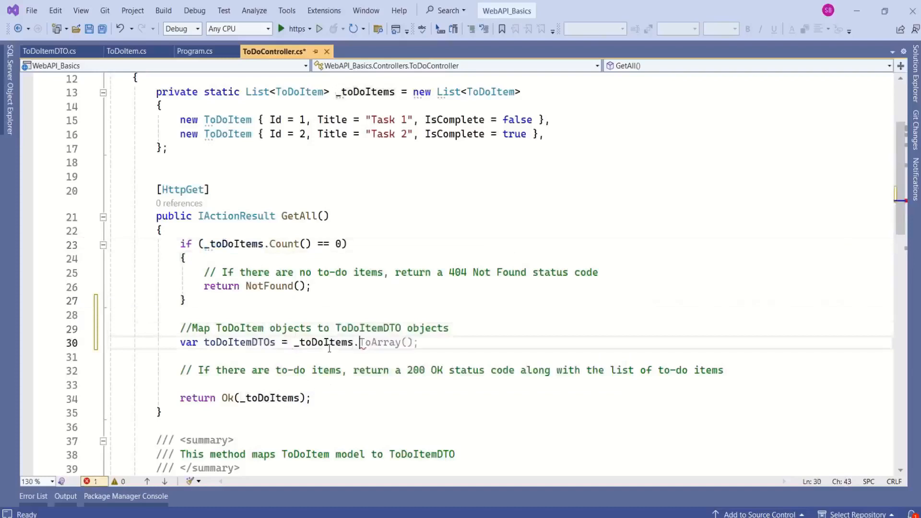
type("se")
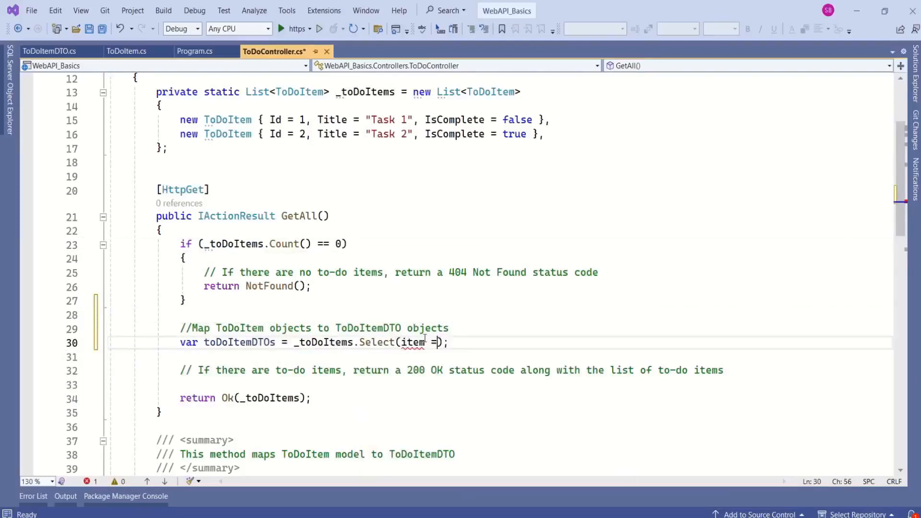
type(">")
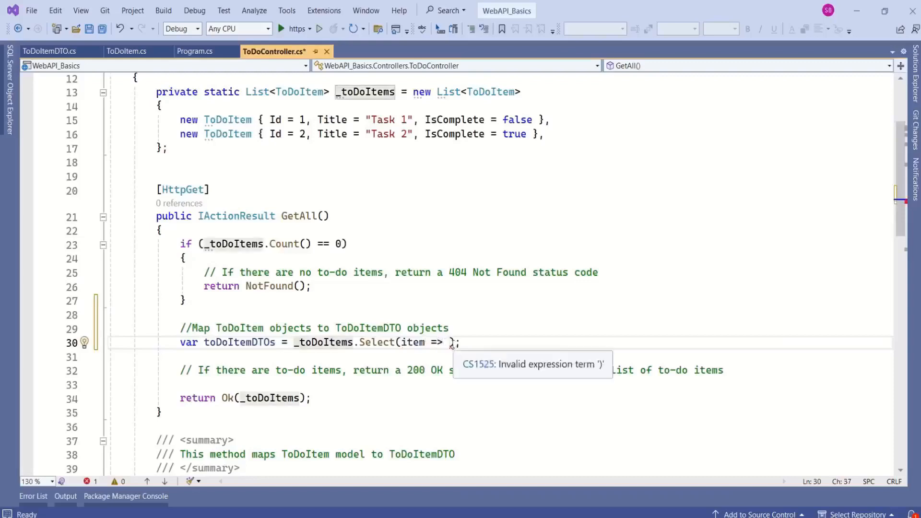
type("MapToDoItemToDTO(")
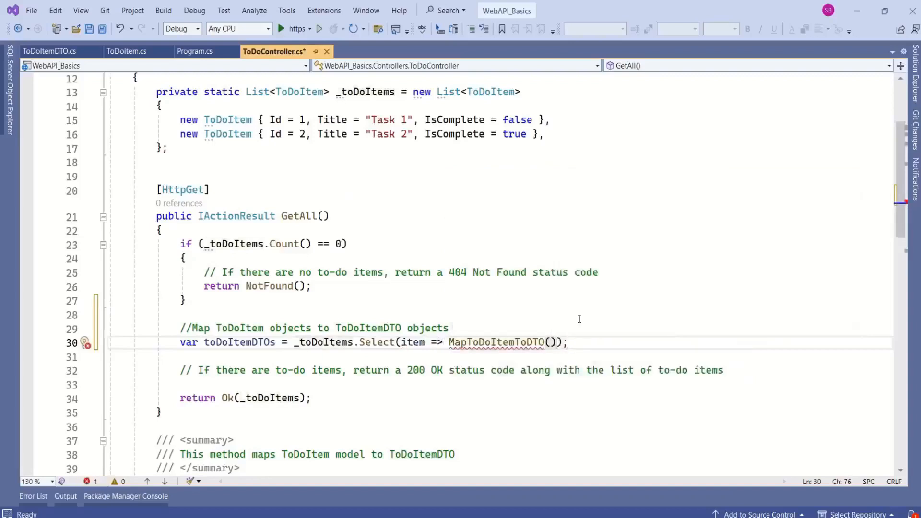
type("item")
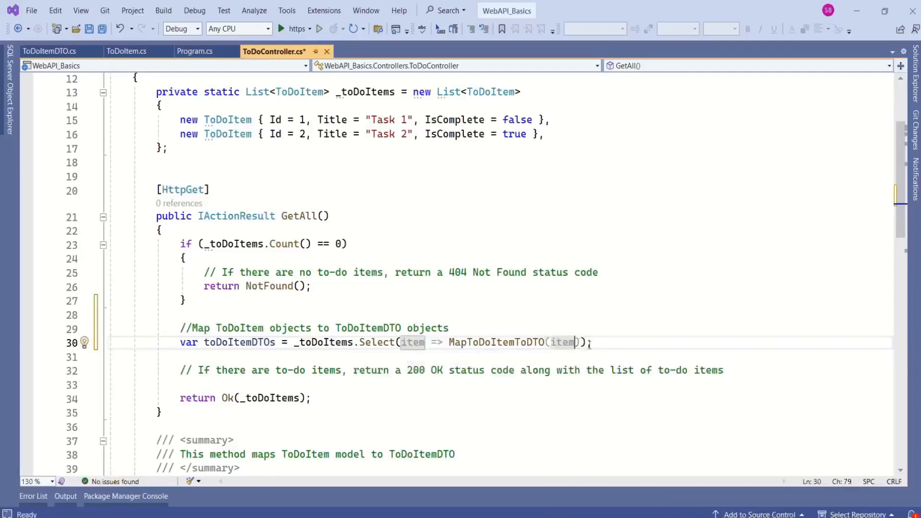
type(".")
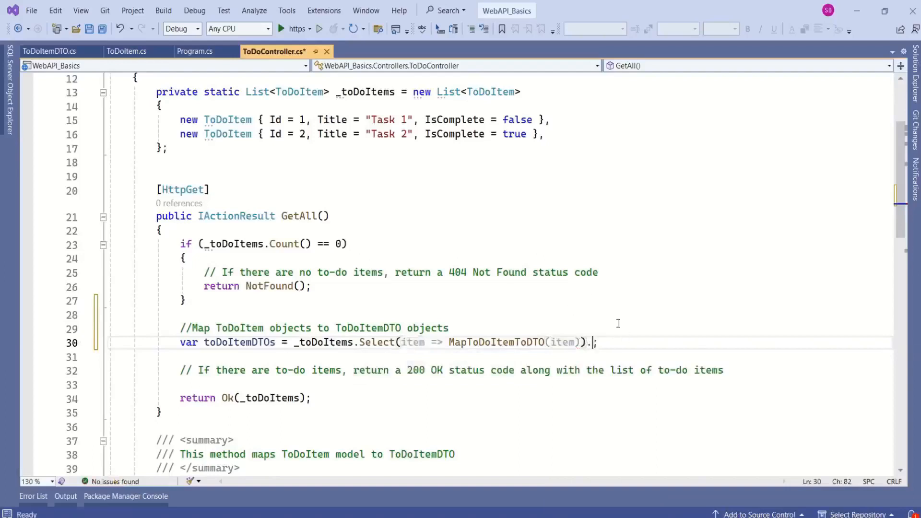
type("ToList(")
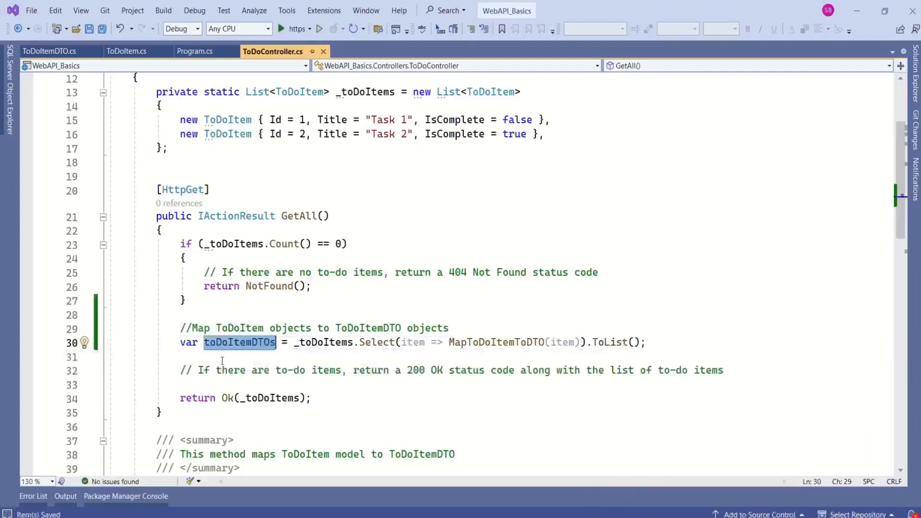
mouse_move(240, 343)
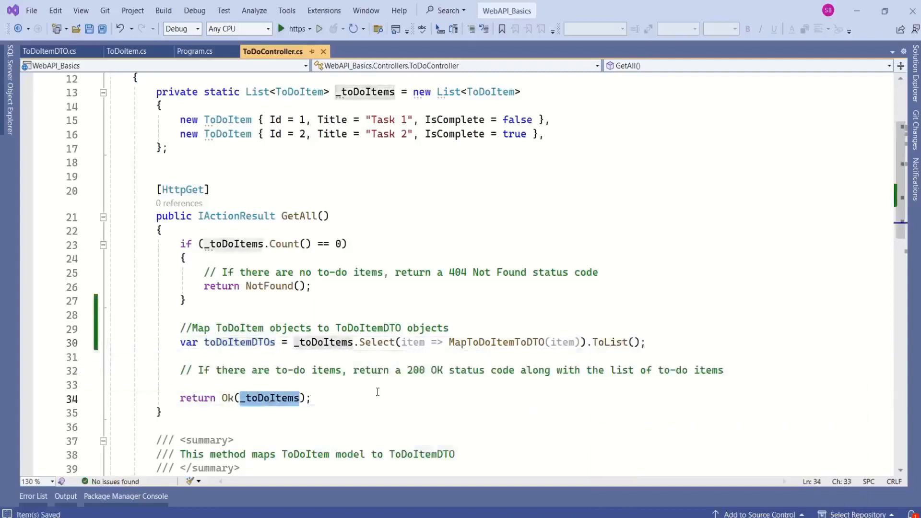
Step: Return Ok(toDoItemDTOs) from GetAll
type("toDoItemDTOs")
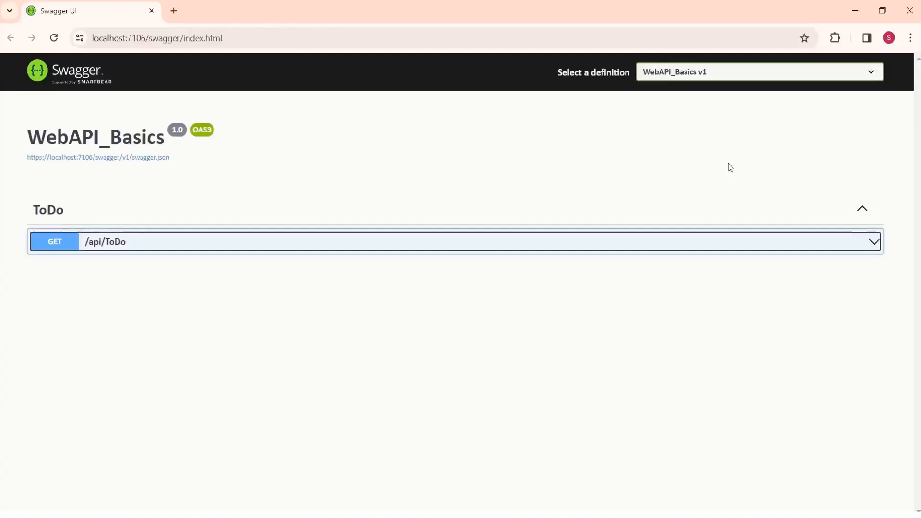
mouse_move(193, 361)
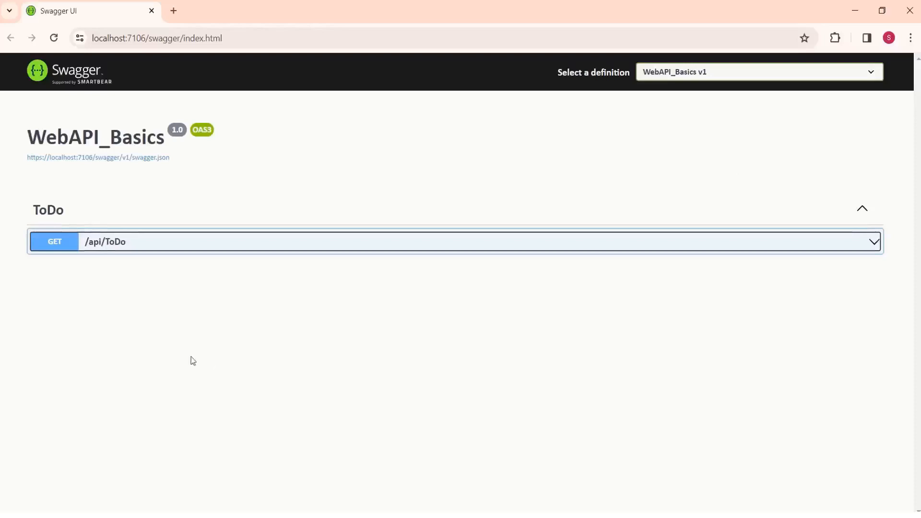
Step: Execute GET /api/ToDo via Try it out and get a 200 listing Task 1 and Task 2
left_click(452, 242)
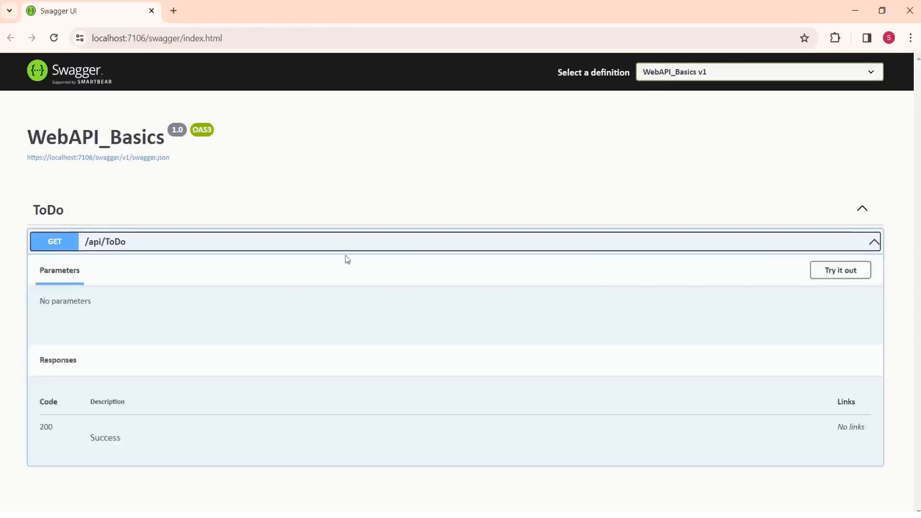
mouse_move(323, 174)
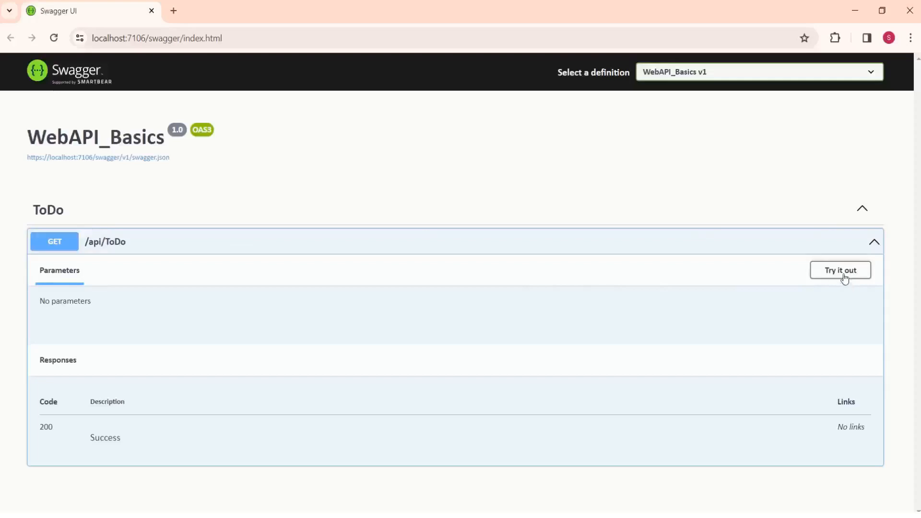
left_click(841, 271)
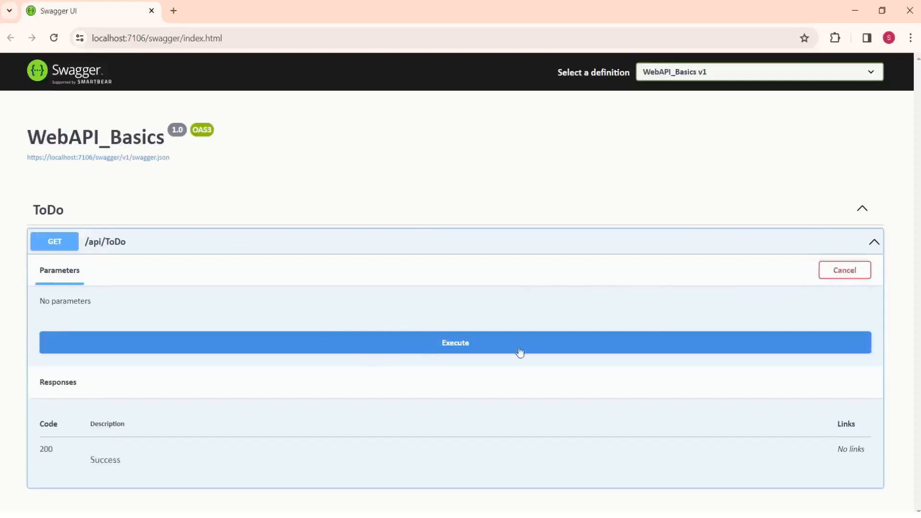
left_click(455, 343)
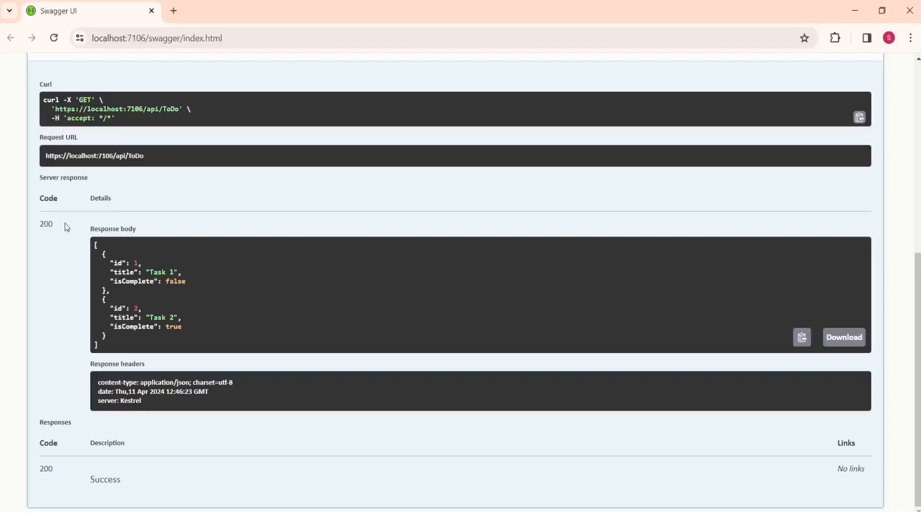
mouse_move(92, 420)
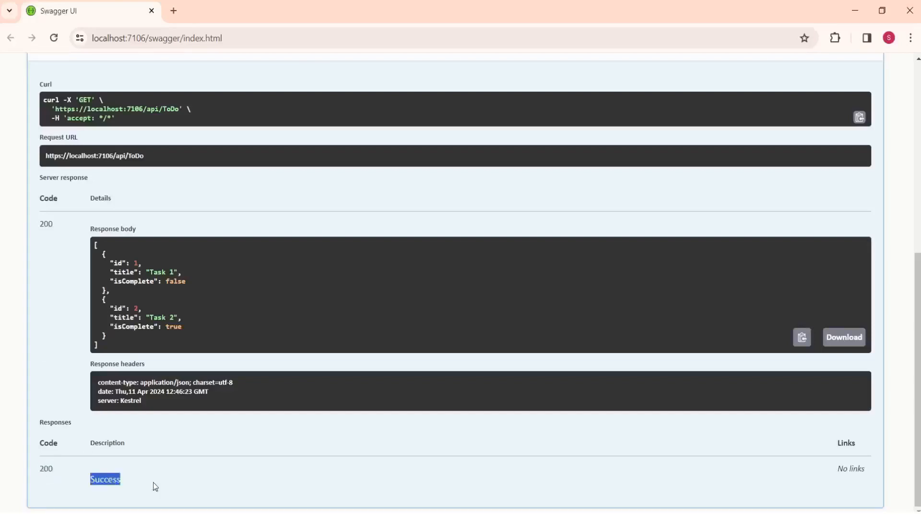
mouse_move(371, 334)
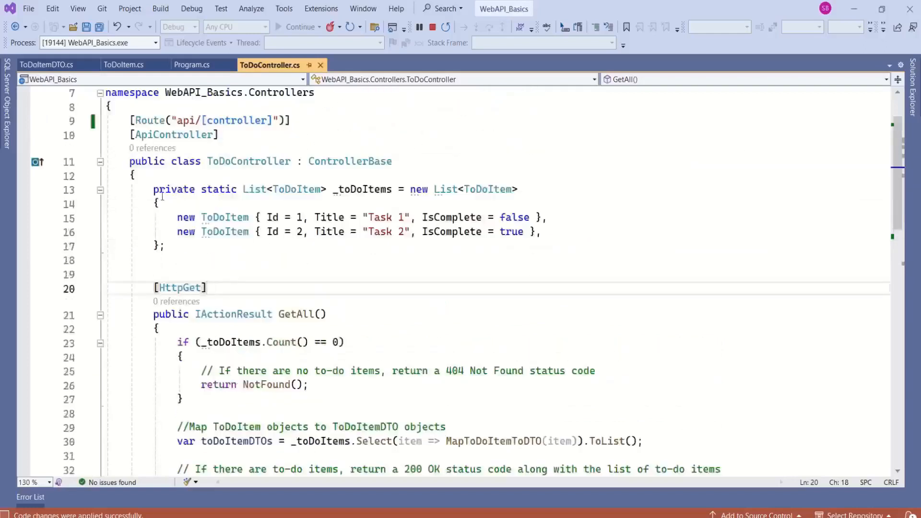
Step: Place the cursor in ToDoController below the GetAll action to continue coding
left_click(154, 260)
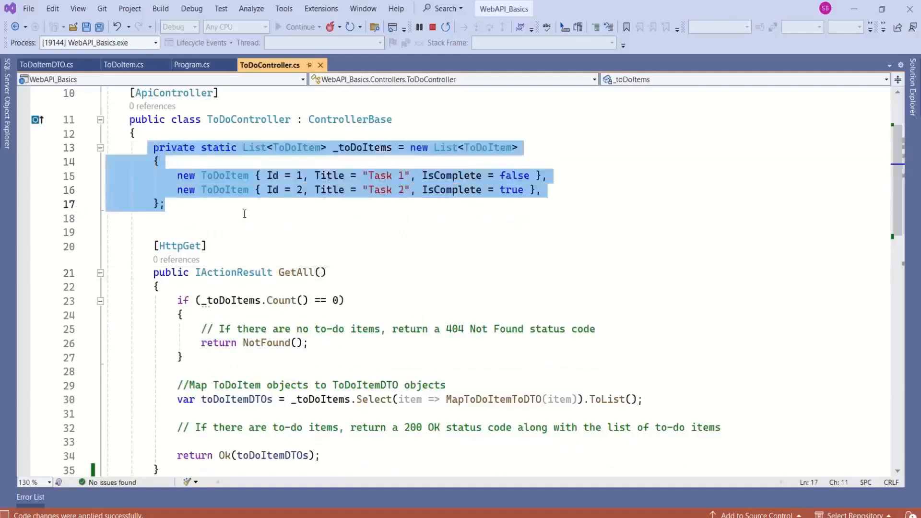
left_click(166, 203)
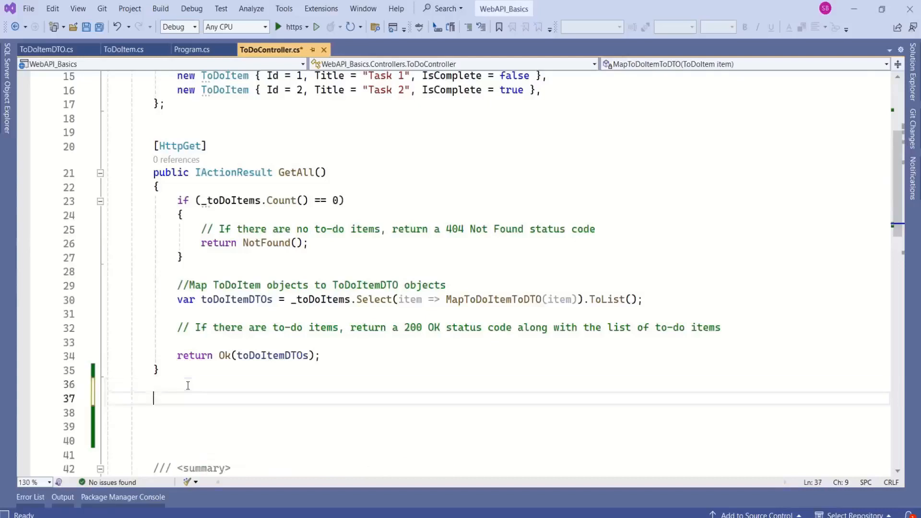
Step: Add an empty public IActionResult GetToDoItembyId() action marked [HttpGet] beneath GetAll
type("[HttpGet]")
left_click(497, 412)
type("public IActionResult GetToDoIte(")
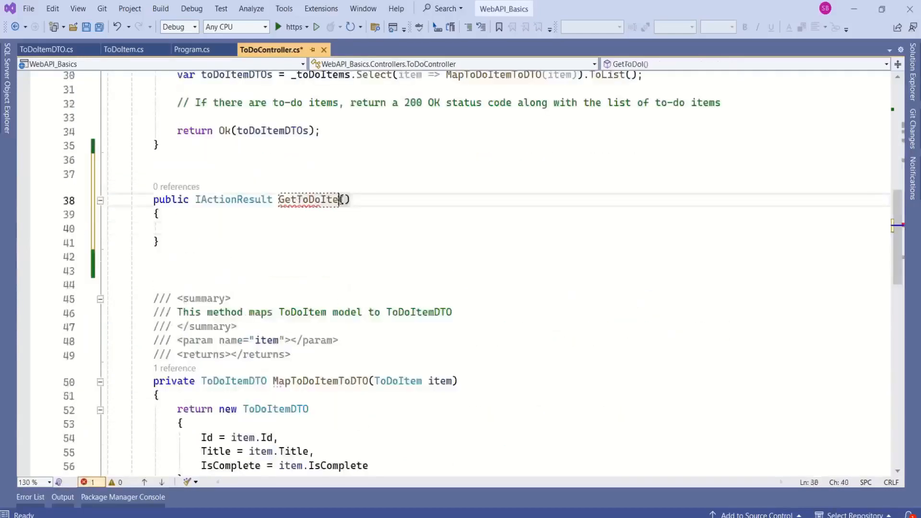
type("byId")
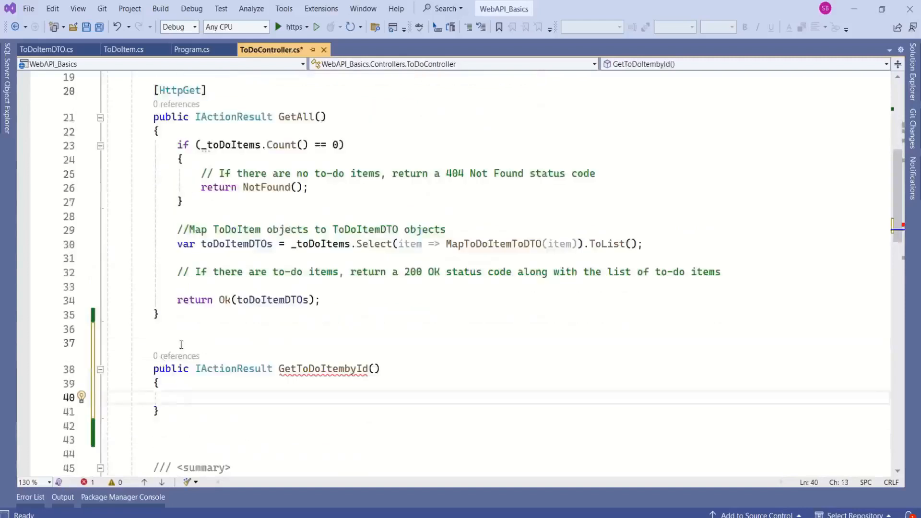
double_click(180, 90)
type("[HttpGet]")
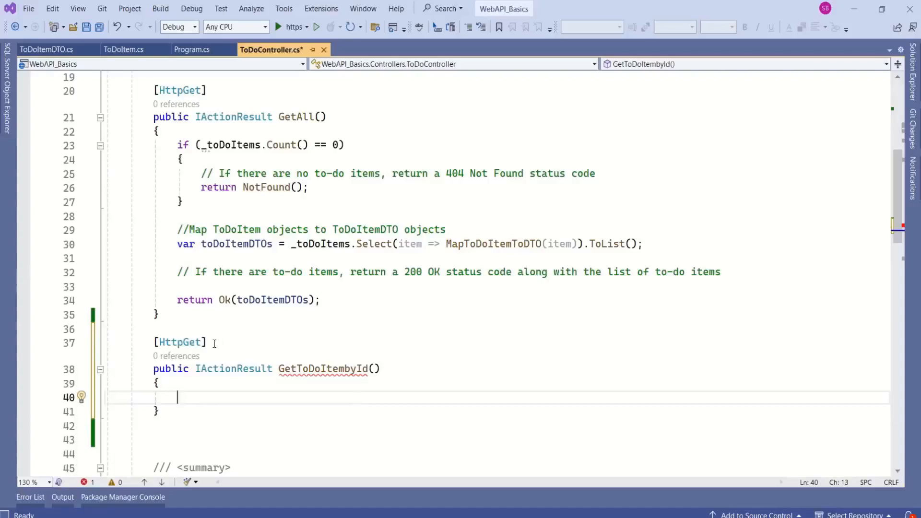
Step: Change the attribute to [HttpGet("{id}")], add an int id parameter, and copy GetAll's empty-list if block
left_click(211, 343)
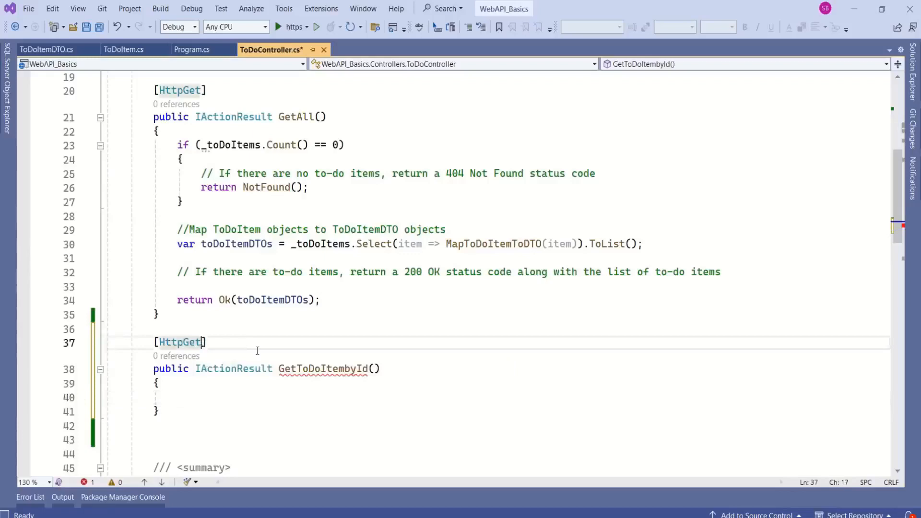
type("(")
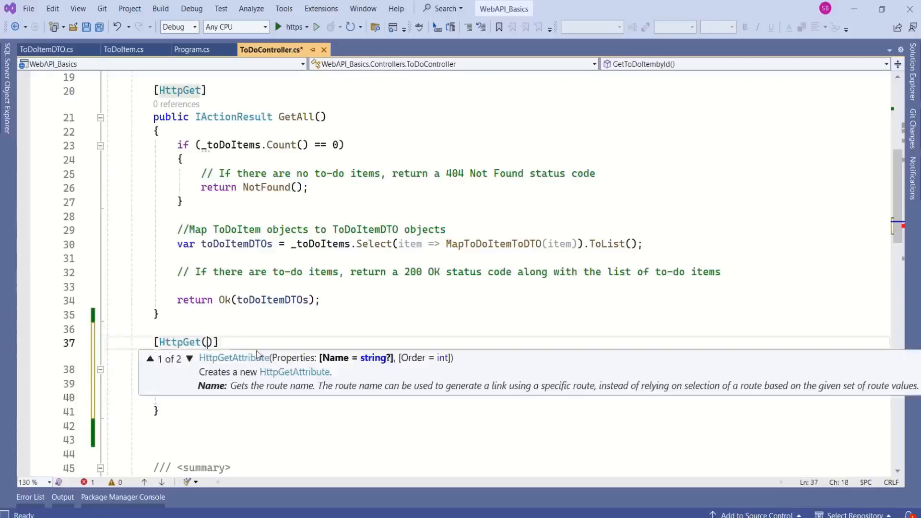
type("\"{")
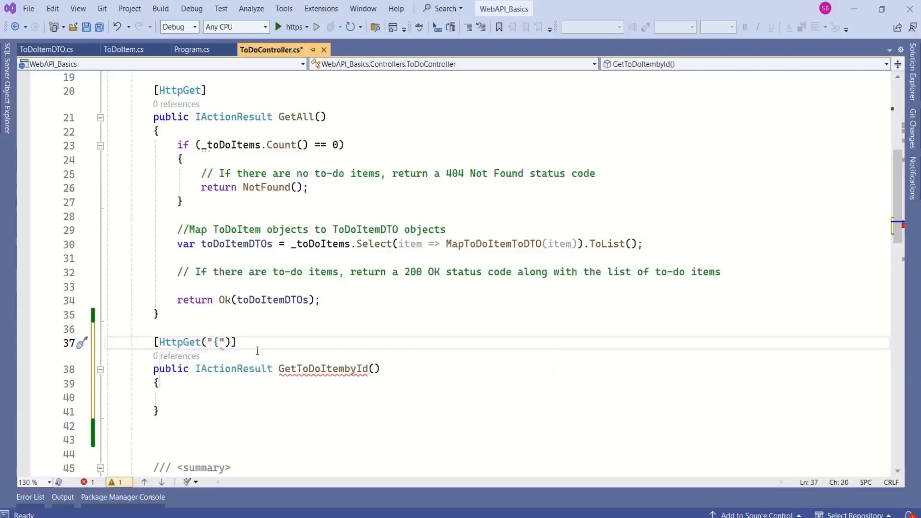
type("}")
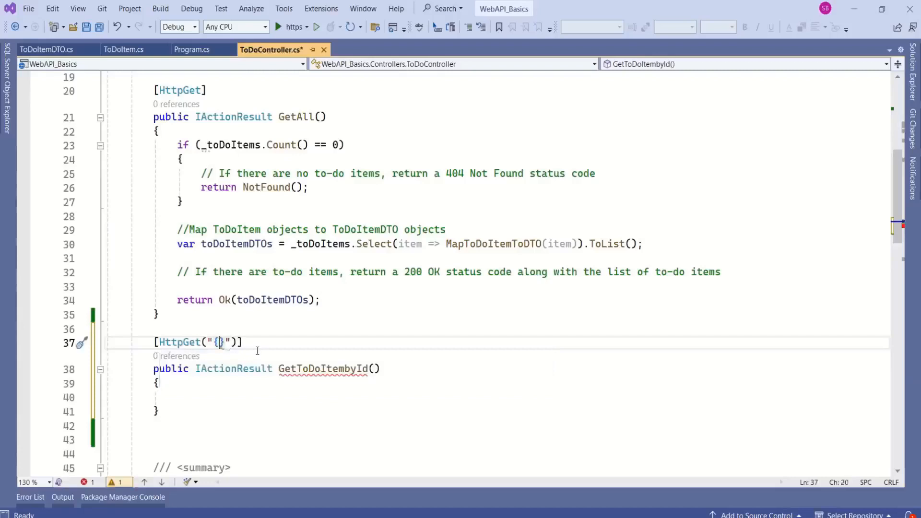
type("id")
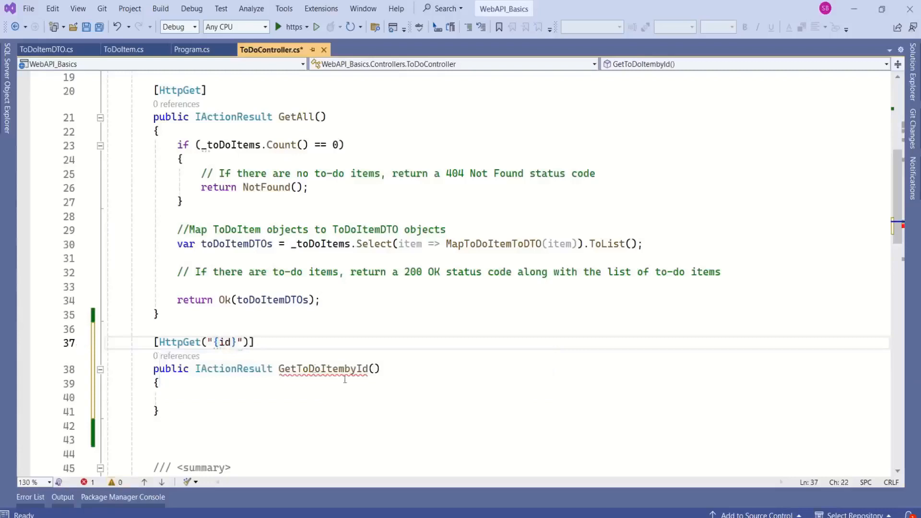
type("int id")
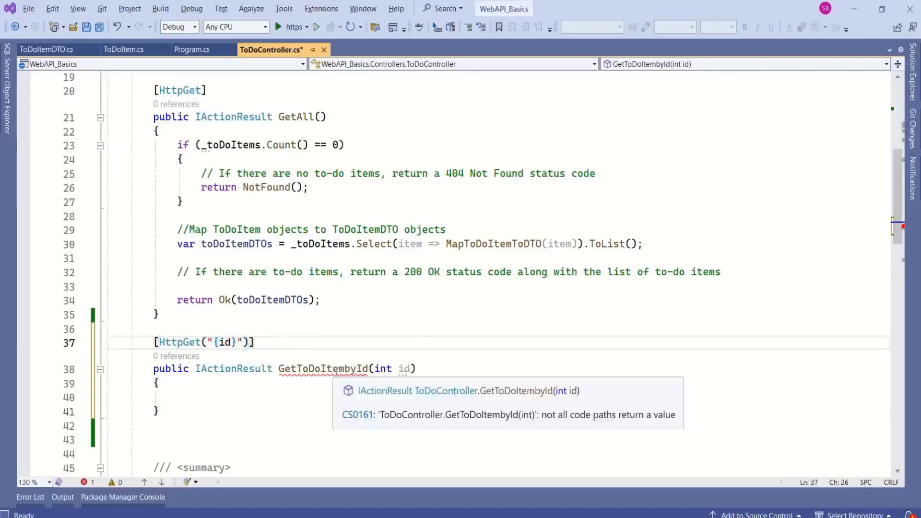
double_click(404, 368)
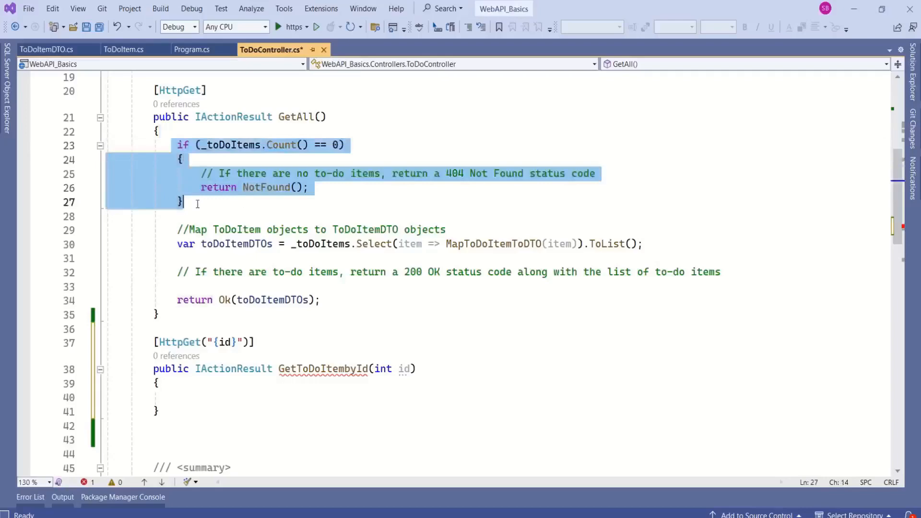
Step: Paste the empty-list 404 check and add an if (toDoItem == null) check after the FirstOrDefault lookup
left_click(210, 397)
type("var toDoItem = _toDoItems.FirstOrDefault(item => item.Id == id);")
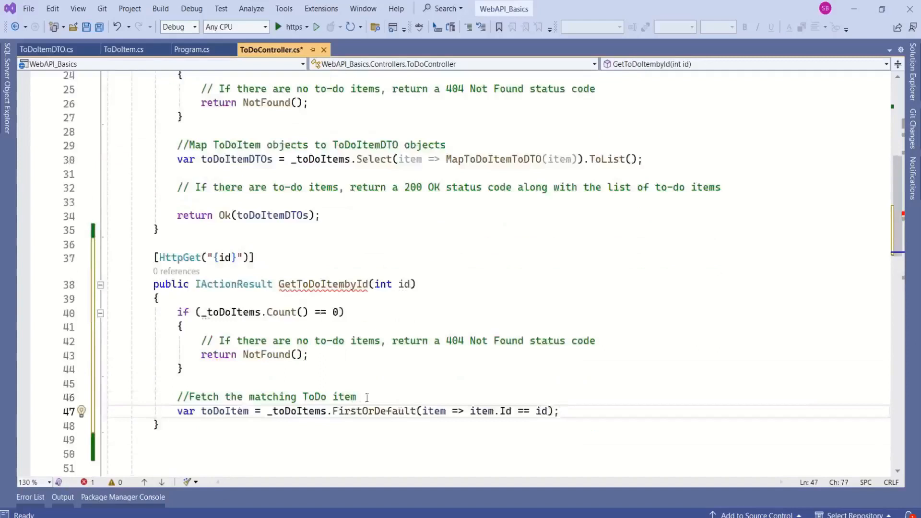
type("if (toDoItem == null)")
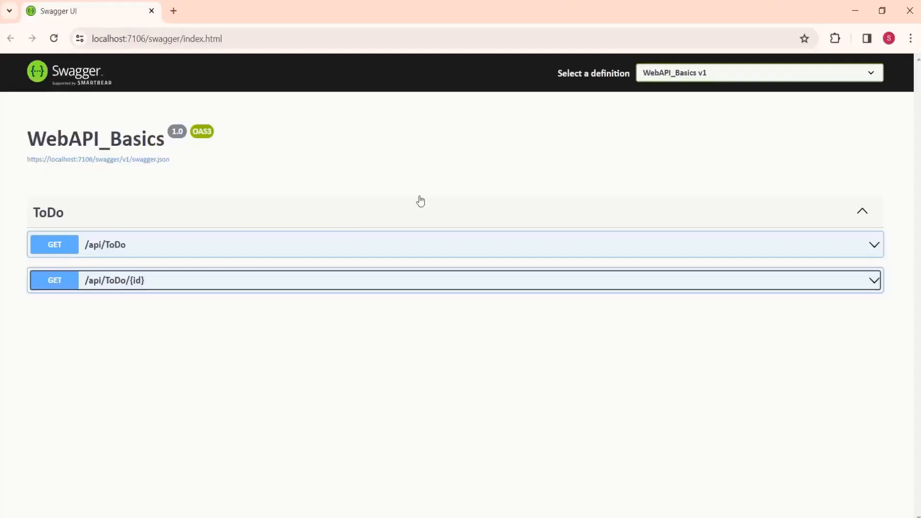
mouse_move(87, 202)
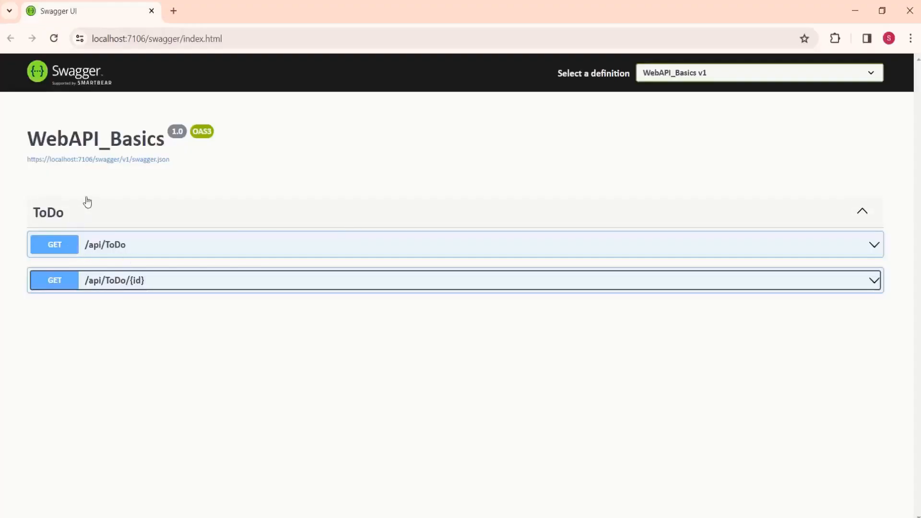
mouse_move(124, 320)
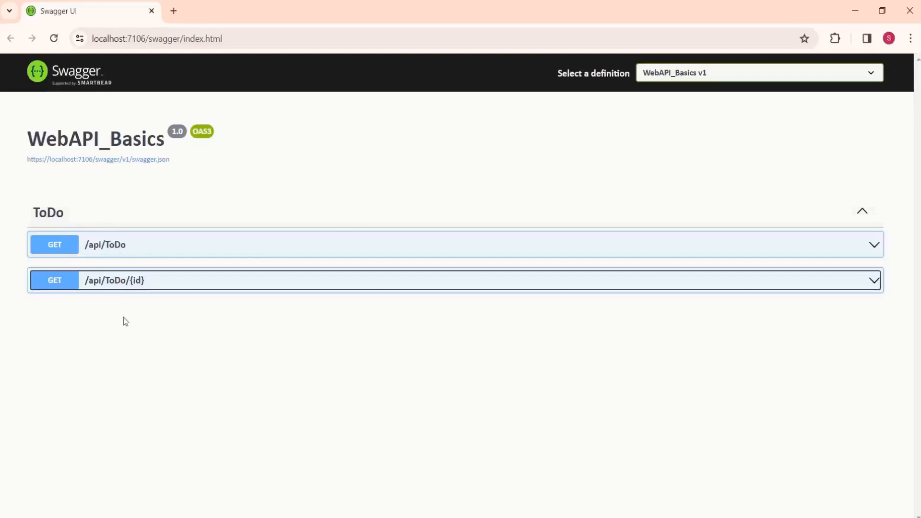
mouse_move(83, 249)
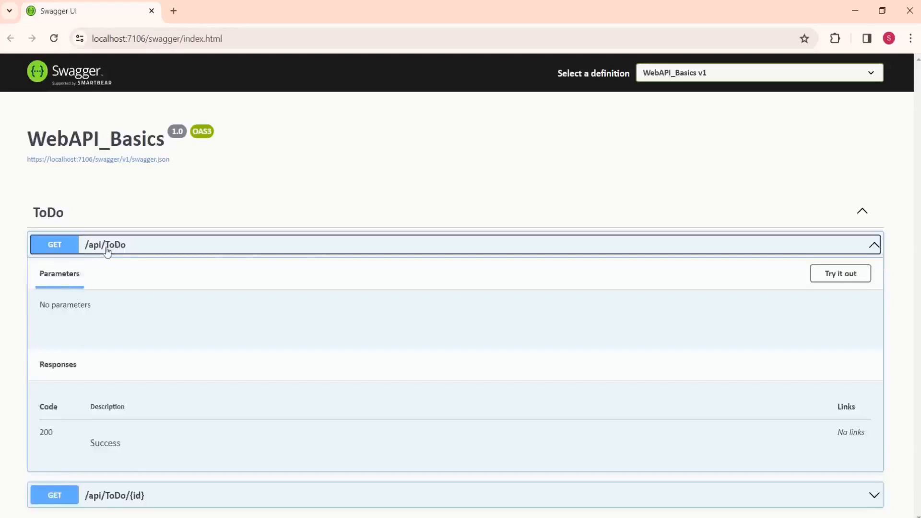
Step: Execute GET /api/ToDo/{id} with id 1 via Try it out, then ready the id box for another value
left_click(105, 244)
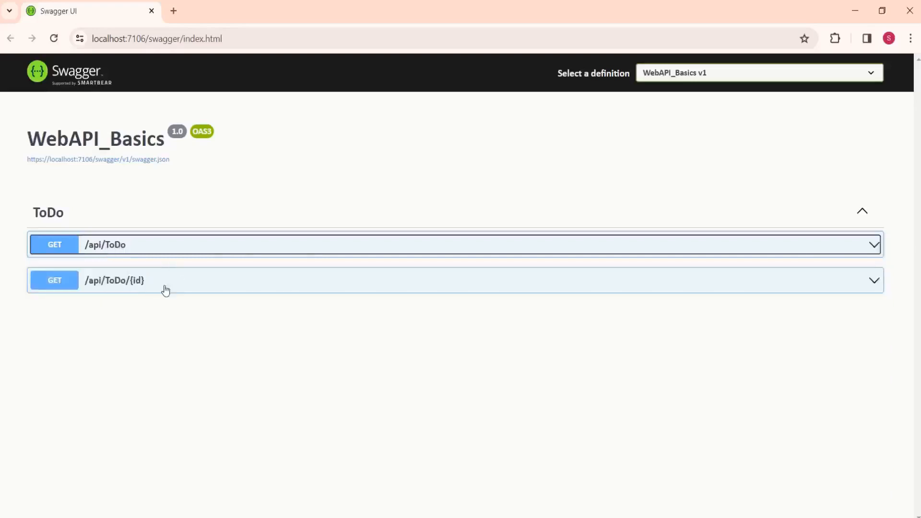
left_click(114, 280)
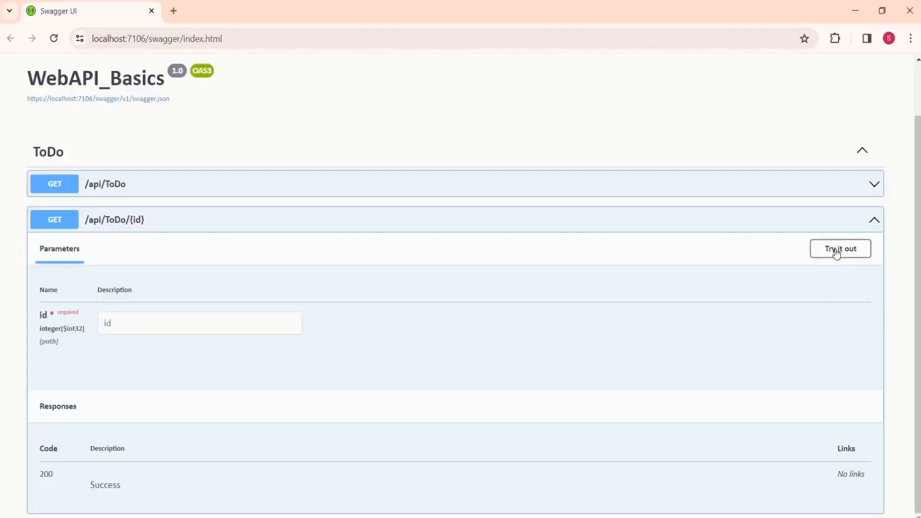
left_click(839, 249)
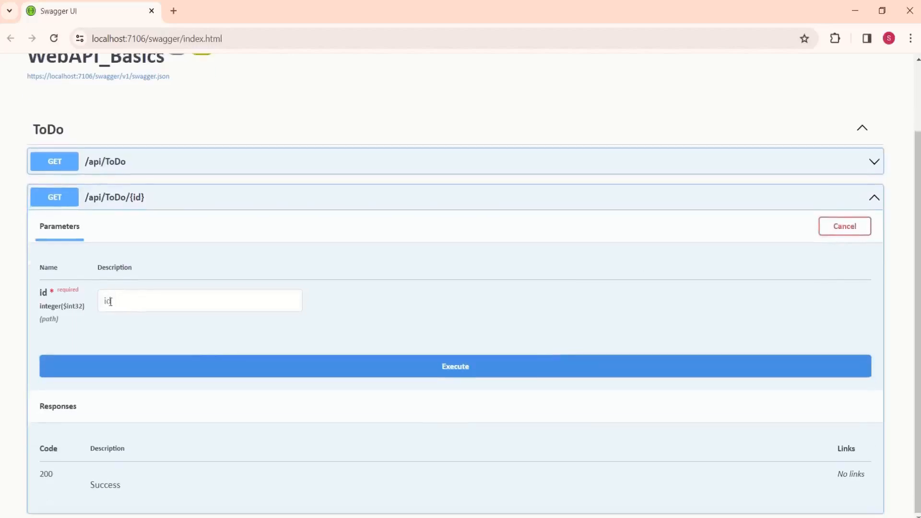
type("1")
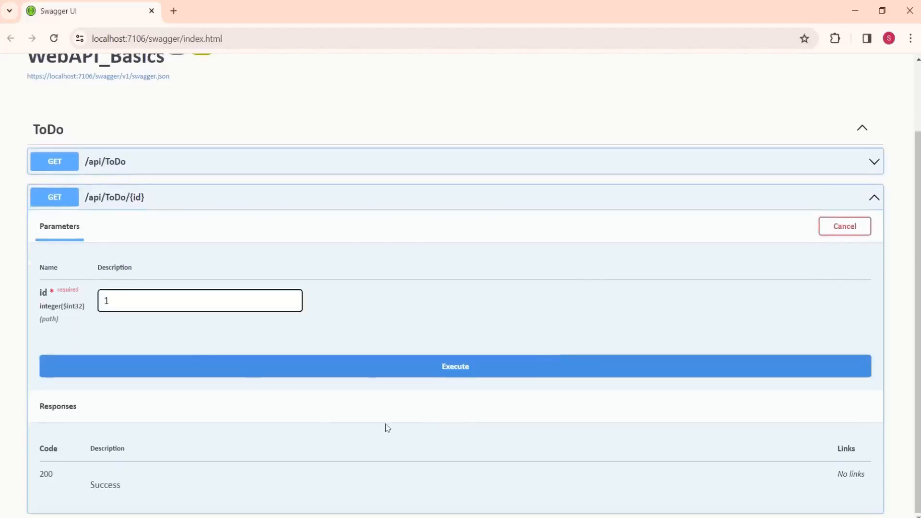
left_click(455, 365)
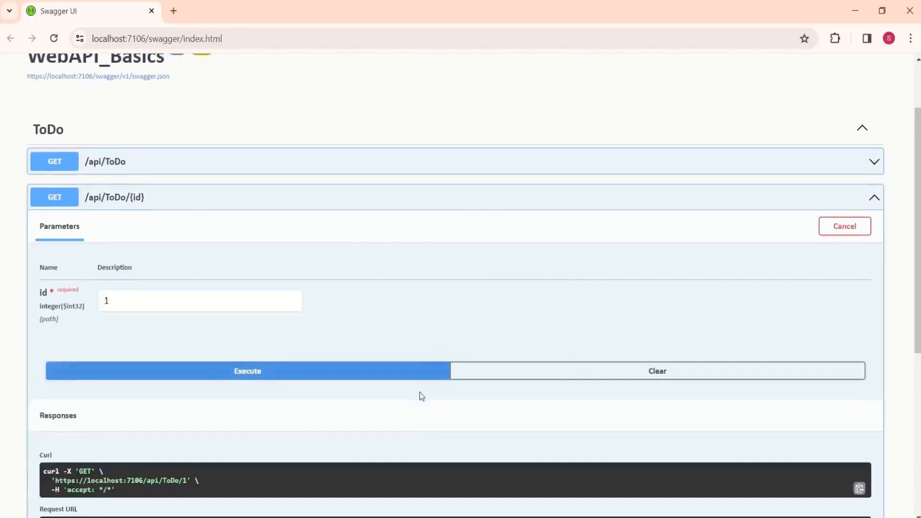
left_click(246, 371)
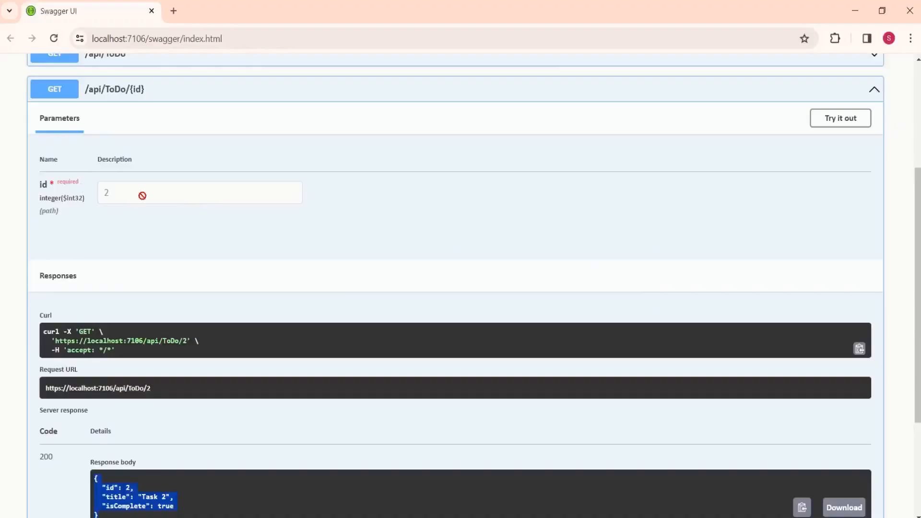
Step: Review the two seeded tasks in Visual Studio, then return to Swagger to request id 3 and get 404
left_click(841, 118)
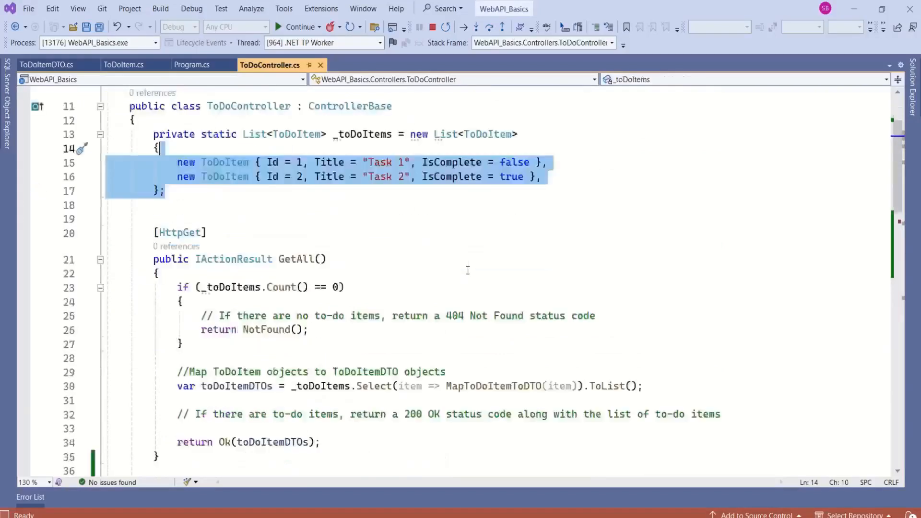
scroll("down", 3)
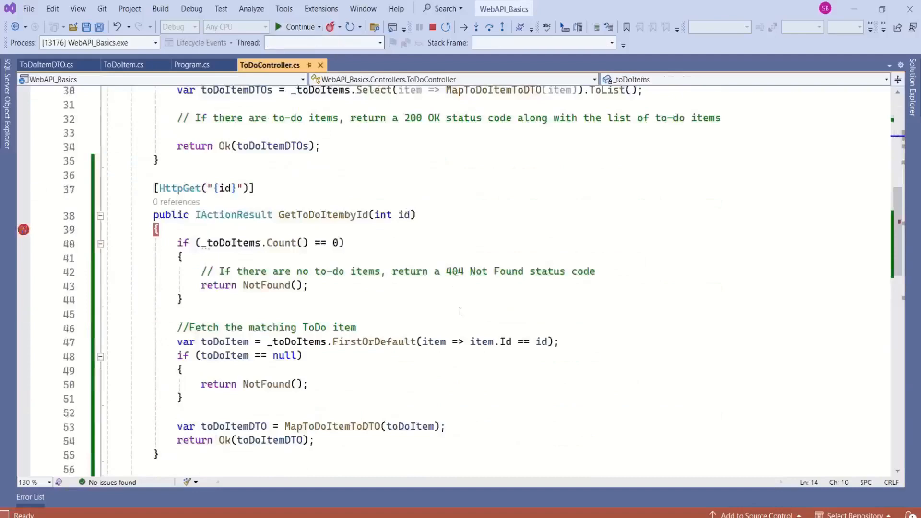
left_click(250, 136)
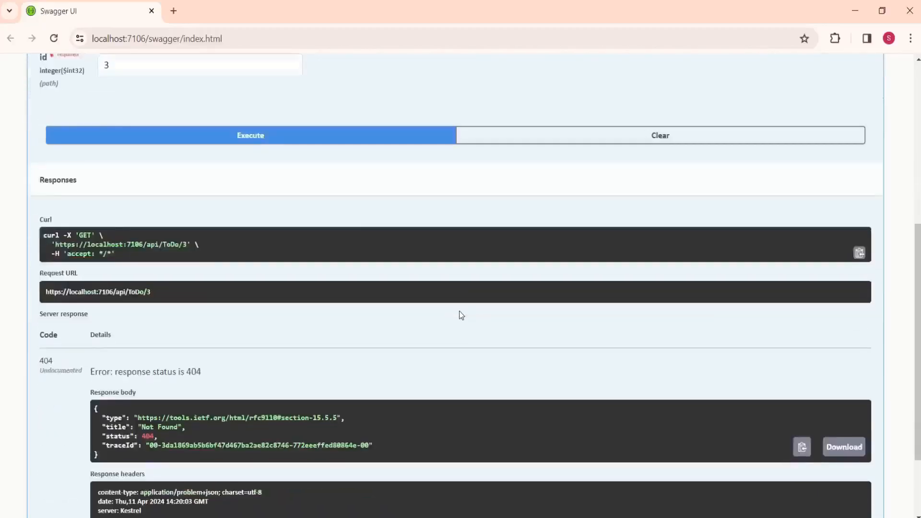
Step: Collapse GET /api/ToDo/{id} so only the two endpoint rows remain listed
scroll("down", 3)
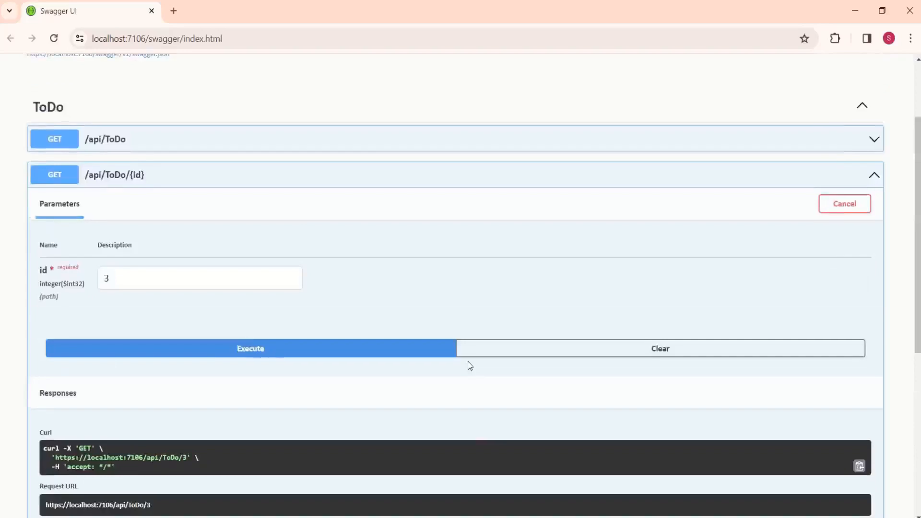
left_click(844, 204)
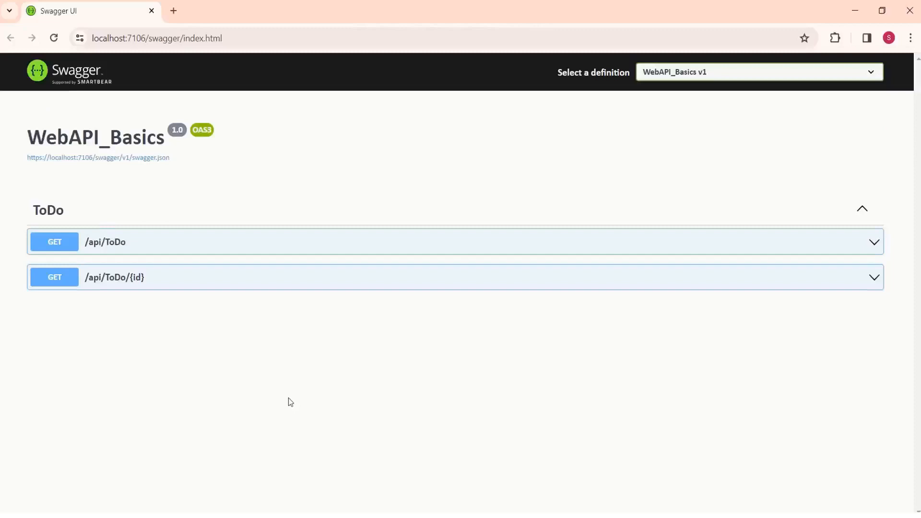